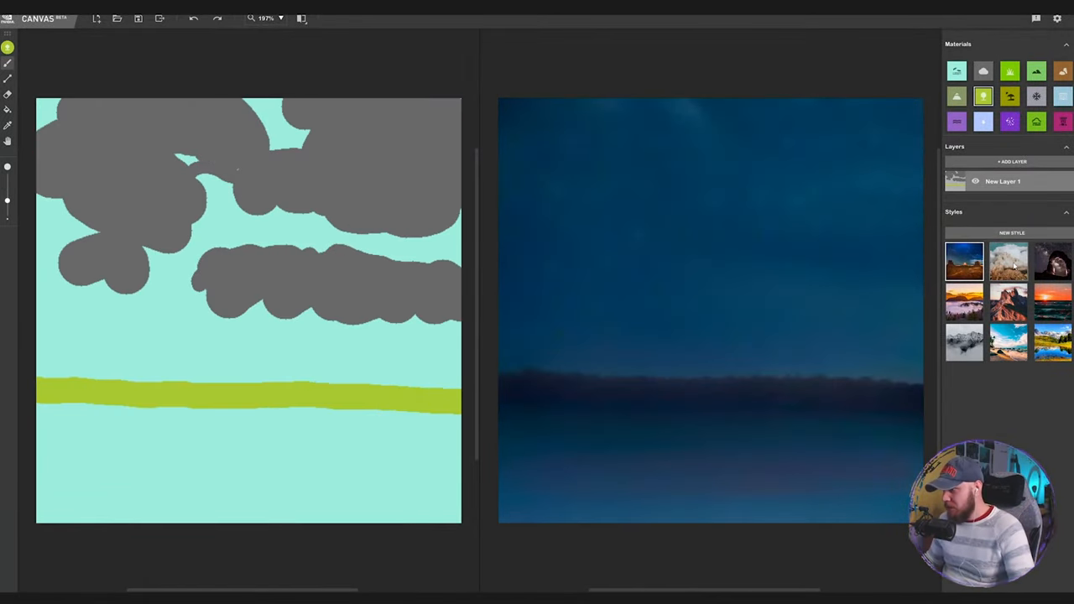
# - Paint rock and water shapes into the lake layout and add a small brown patch above the shoreline
pyautogui.click(1011, 262)
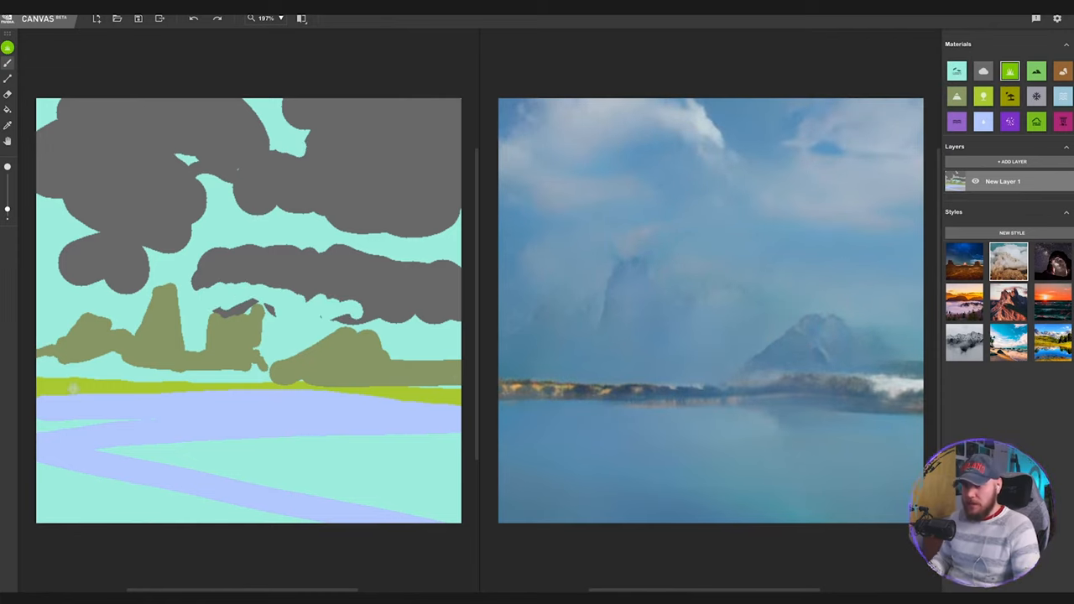
pyautogui.moveTo(366, 427); pyautogui.dragTo(457, 423)
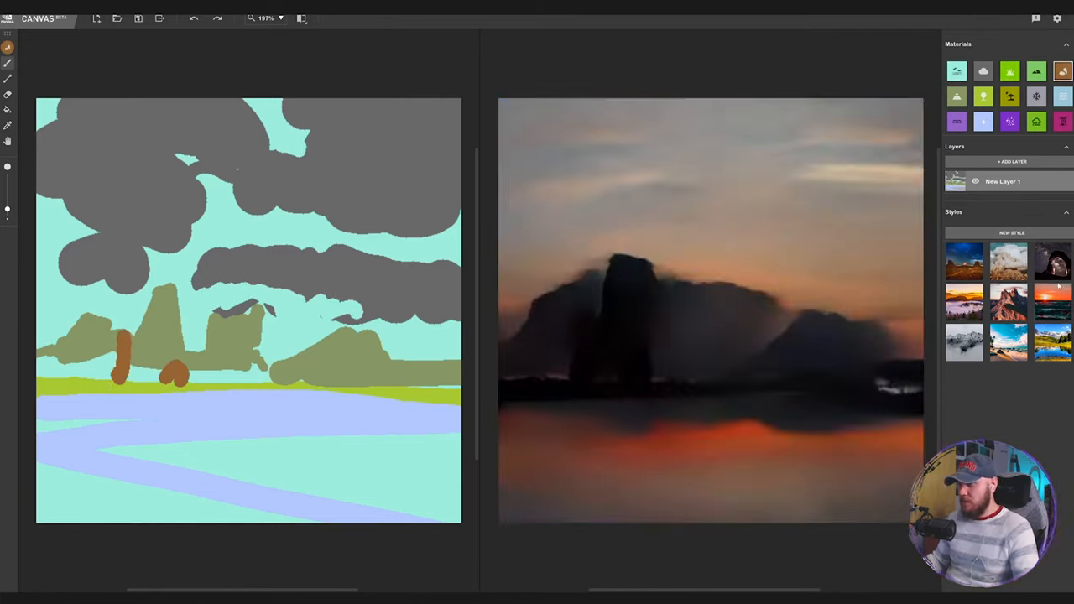
pyautogui.click(1052, 262)
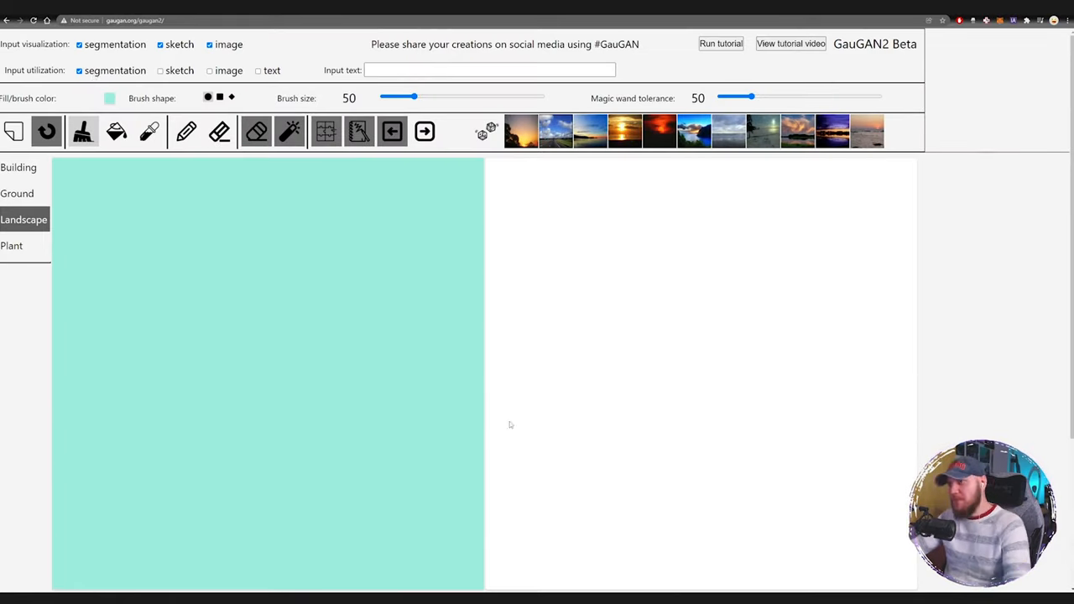
# - Enable text input and render the prompt 'city by the lake among mountains'
pyautogui.click(259, 71)
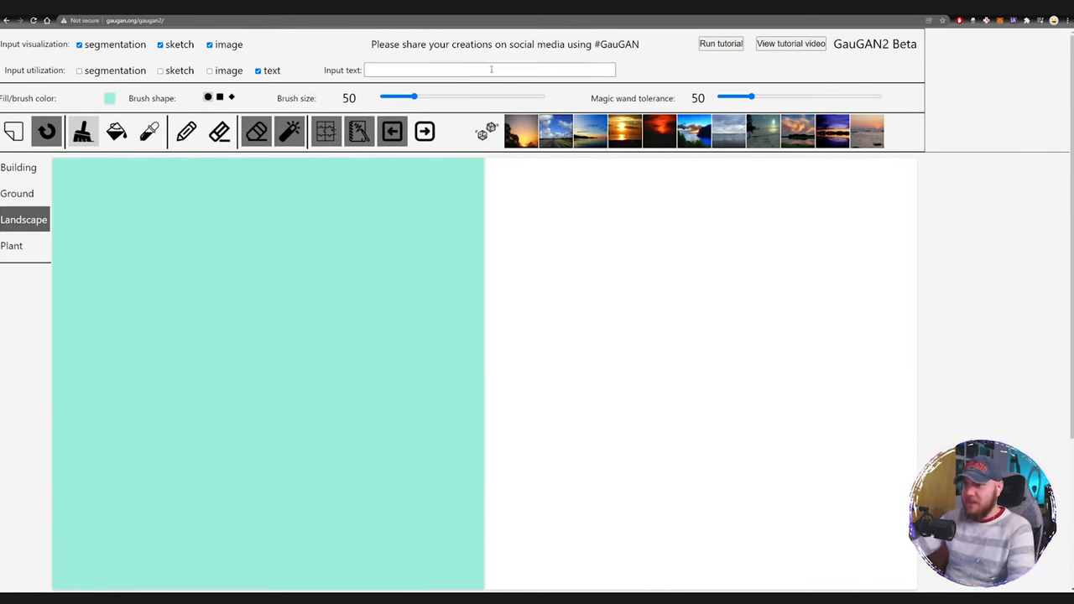
pyautogui.write('city by the lake among mountains')
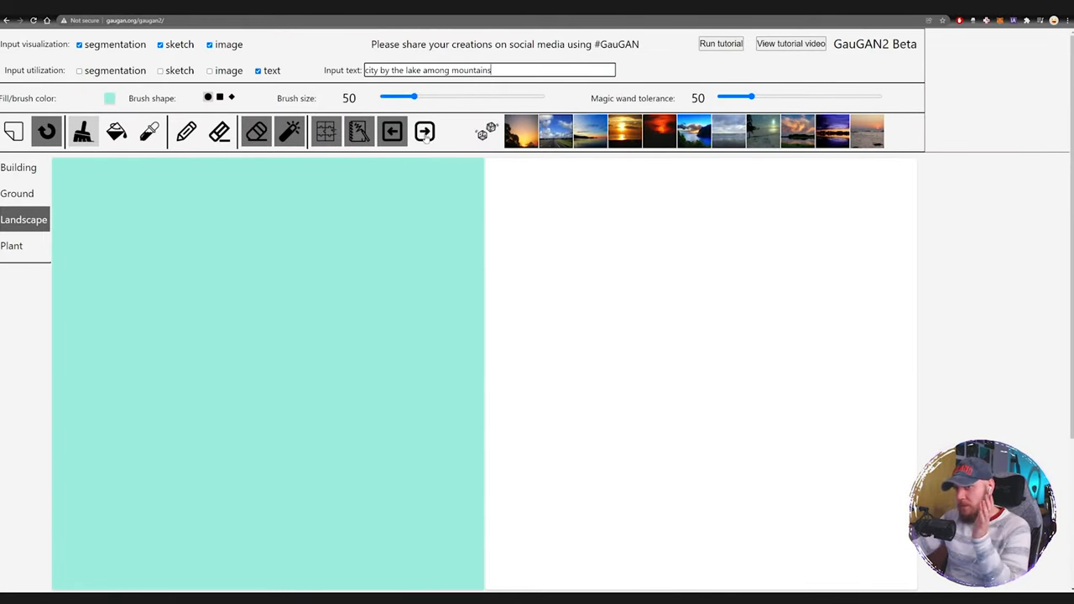
pyautogui.click(423, 131)
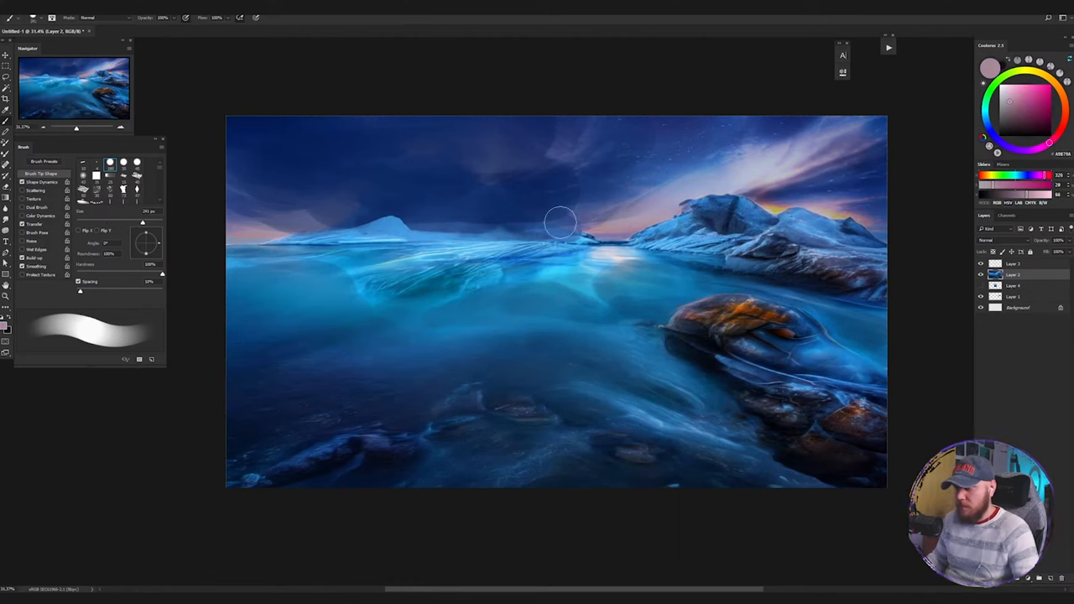
# - Brush soft strokes over the icy blue lake scene
pyautogui.moveTo(503, 226); pyautogui.dragTo(604, 221)
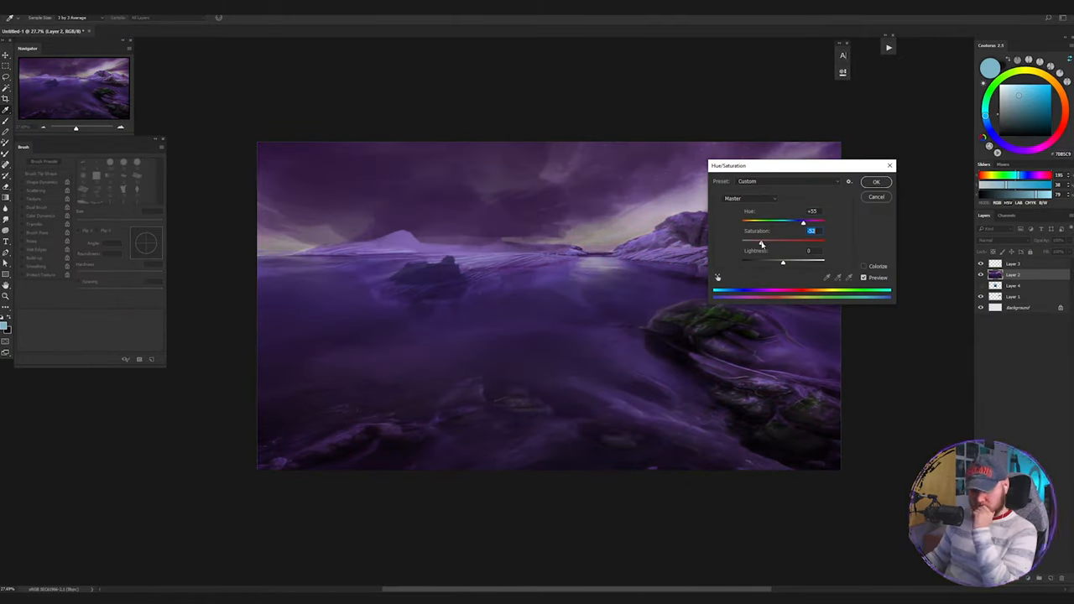
# - Shift the Hue slider toward yellow and apply the murky yellowish adjustment
pyautogui.moveTo(803, 221); pyautogui.dragTo(746, 222)
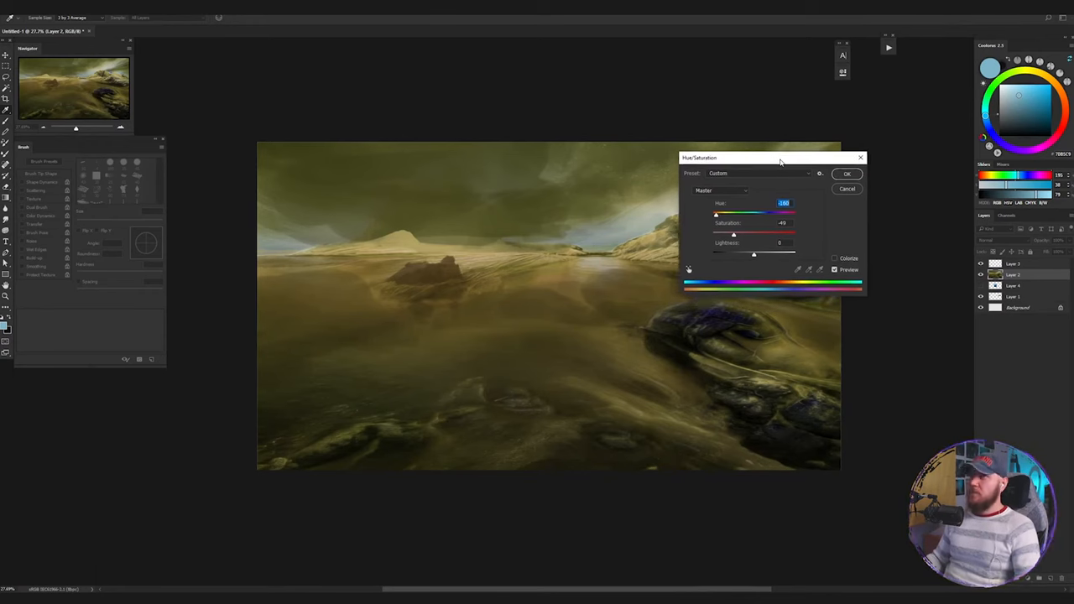
pyautogui.click(845, 173)
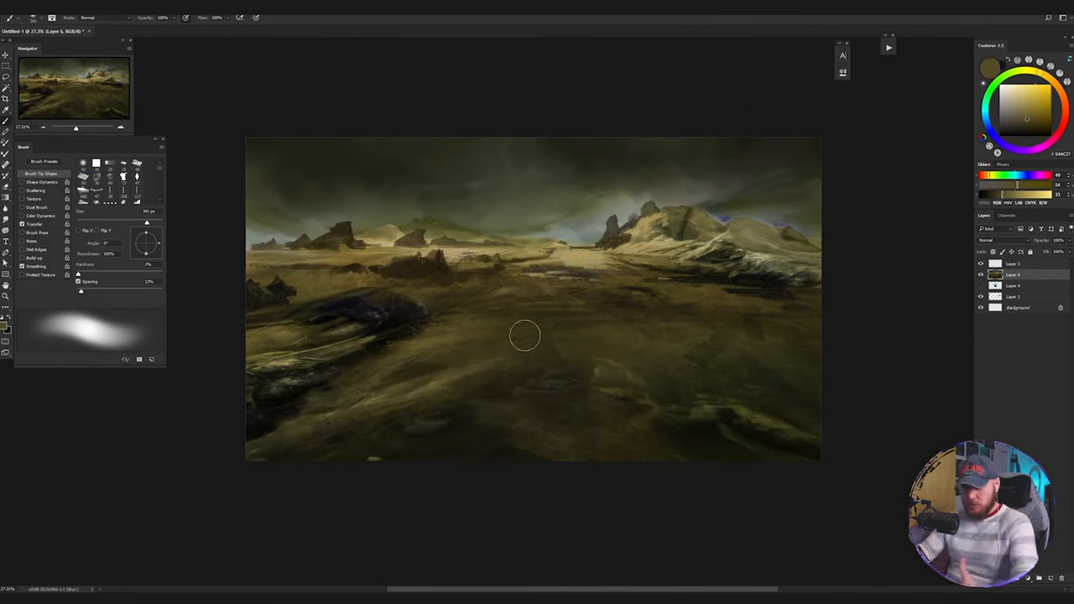
pyautogui.moveTo(411, 351)
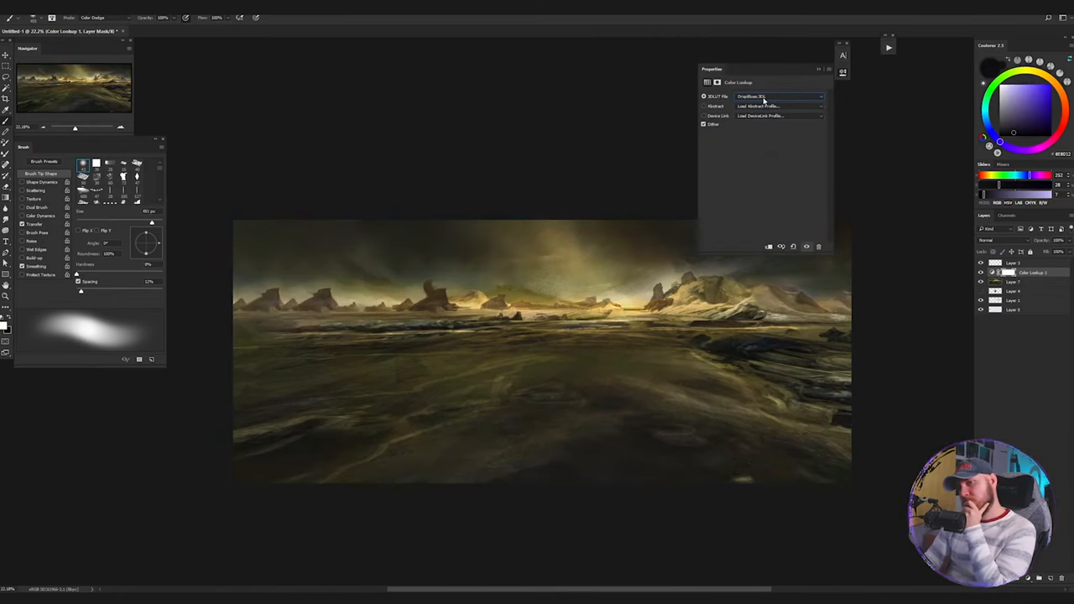
# - Choose a different 3DLUT .look preset for a warmer golden grade
pyautogui.click(775, 96)
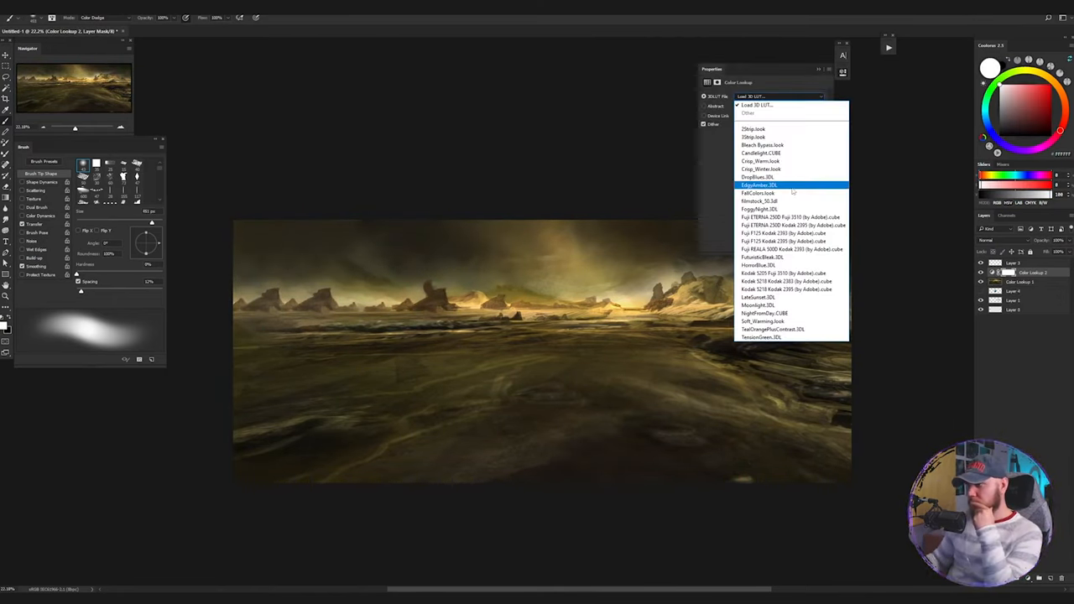
pyautogui.click(758, 185)
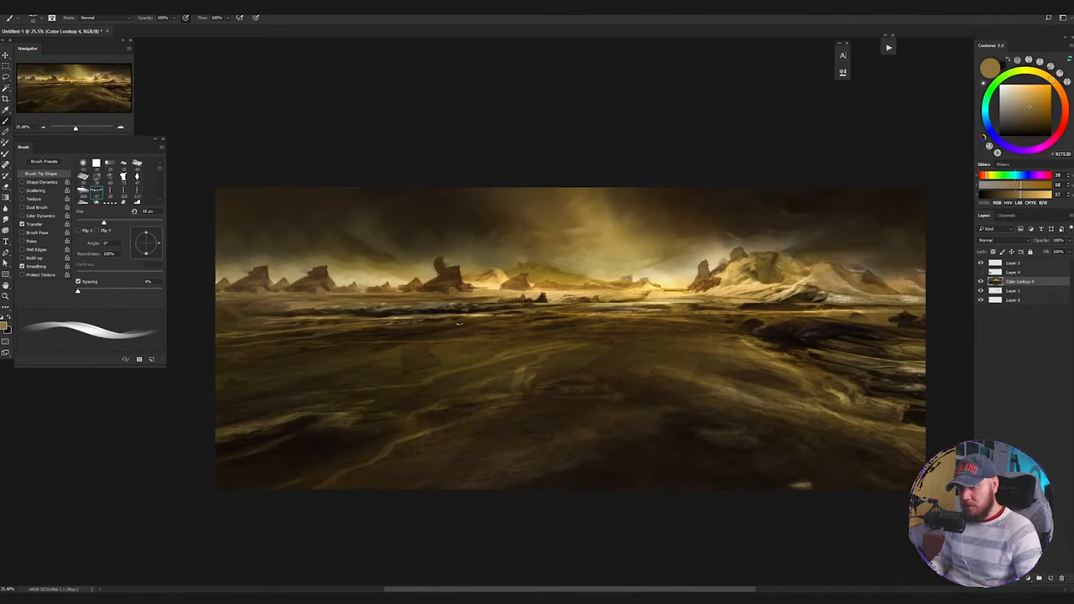
# - Bring up the blend mode list for the current painting layer
pyautogui.click(648, 344)
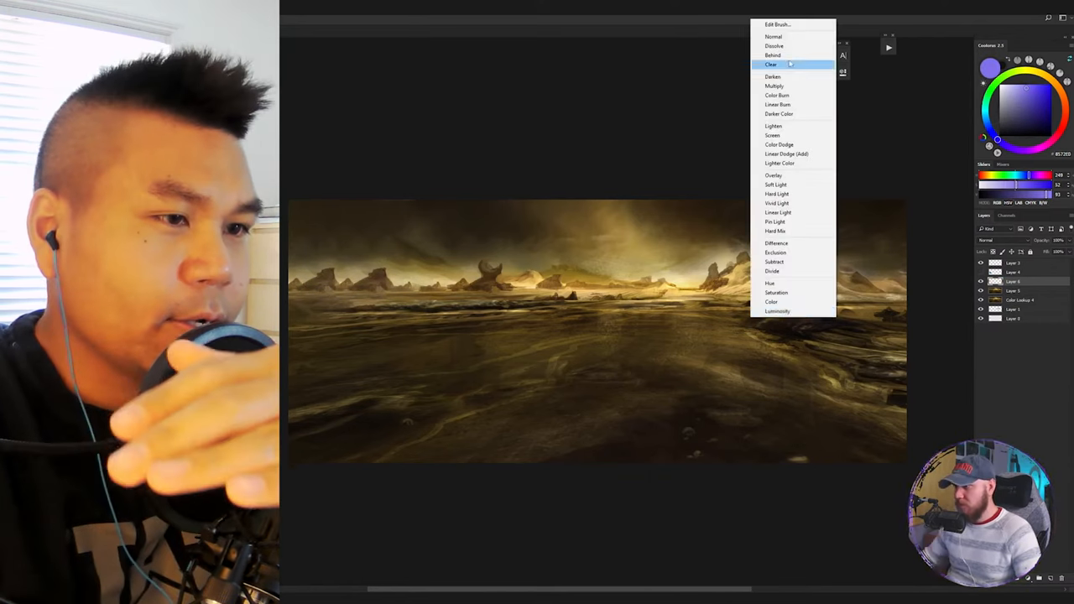
pyautogui.click(774, 85)
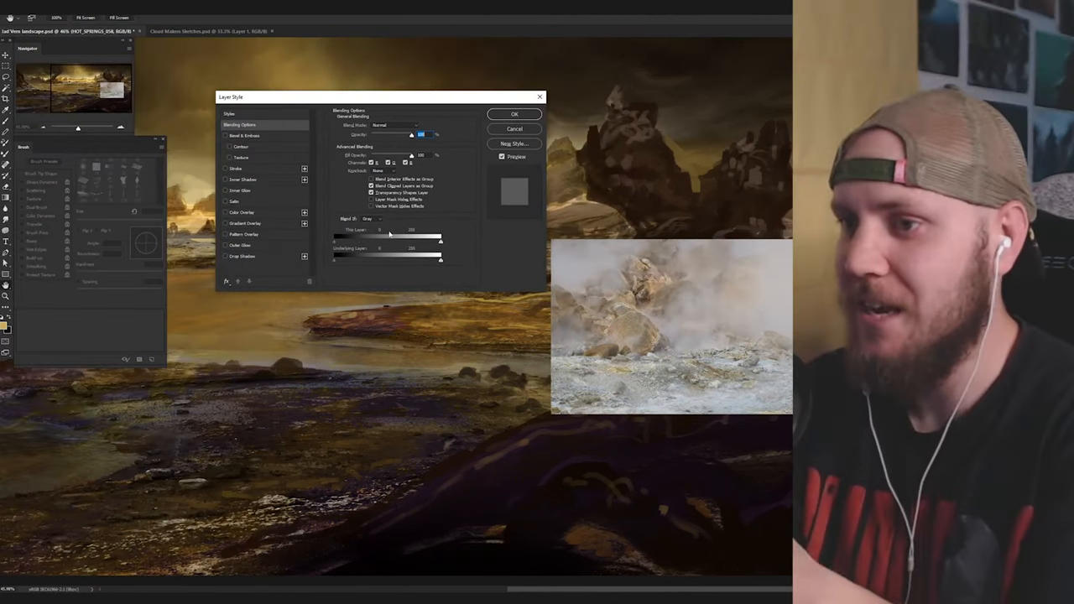
# - Confirm the blending options for the placed hot-spring photo layer
pyautogui.click(513, 128)
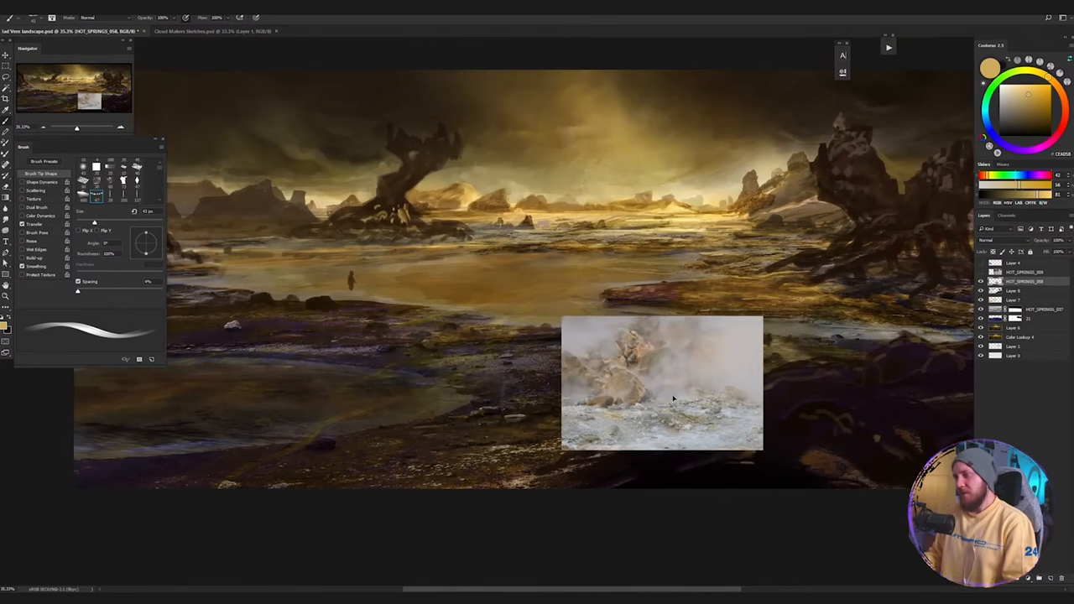
pyautogui.moveTo(661, 382); pyautogui.dragTo(745, 390)
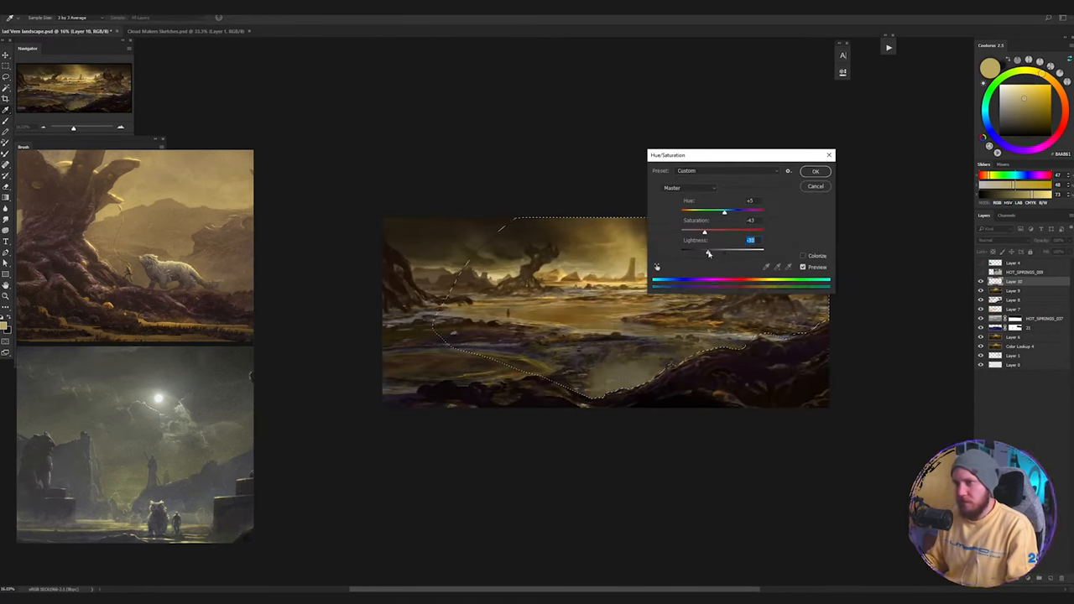
# - Confirm the Hue/Saturation adjustment before painting the tower and rocks
pyautogui.click(816, 171)
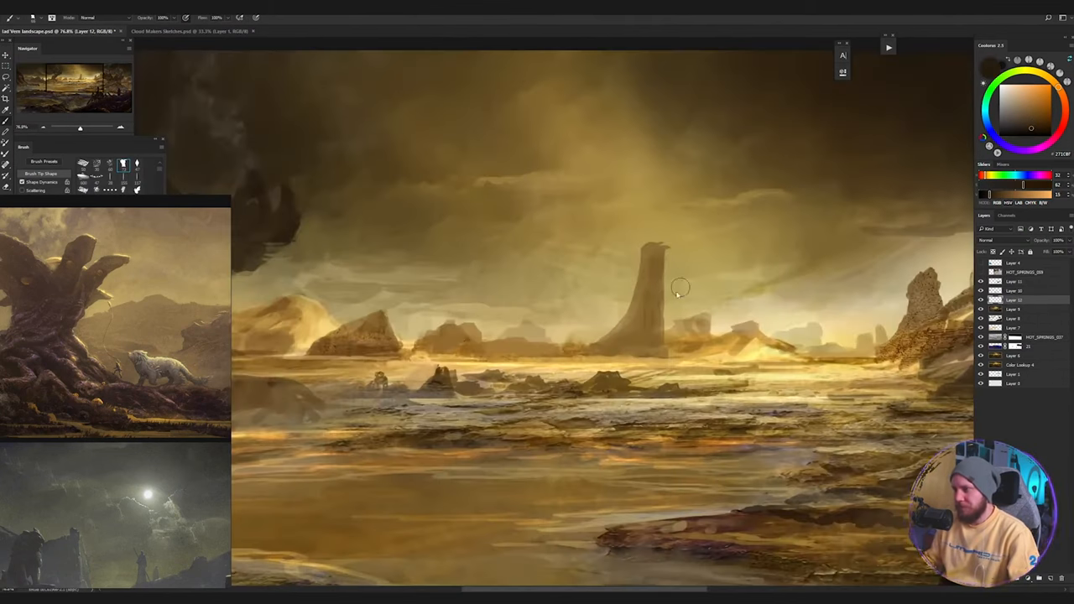
# - Brush a dark twisted creature silhouette into the foreground
pyautogui.moveTo(697, 285); pyautogui.dragTo(705, 336)
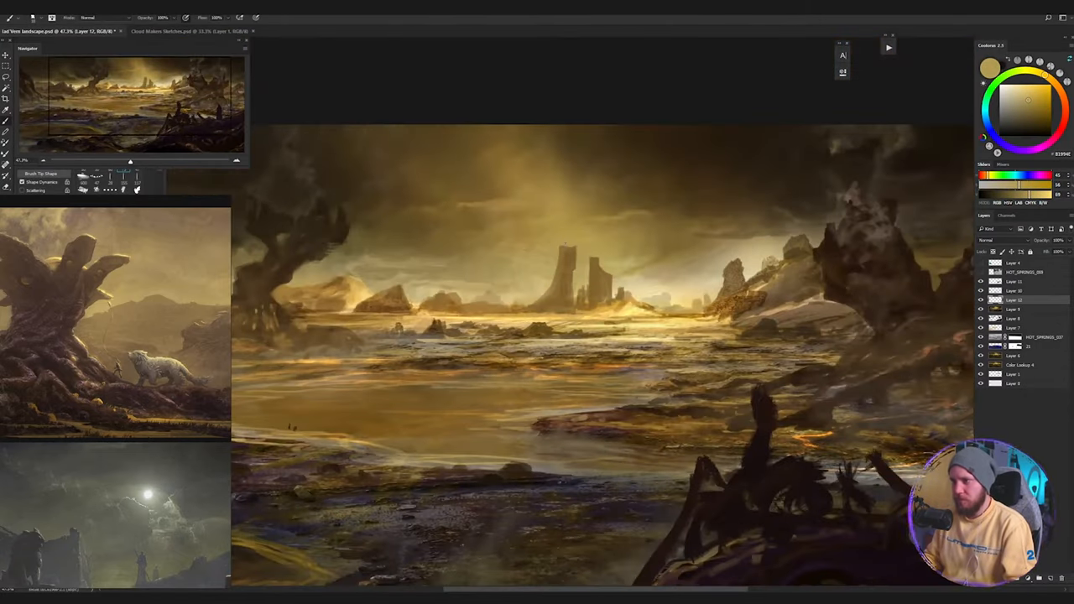
pyautogui.moveTo(389, 305)
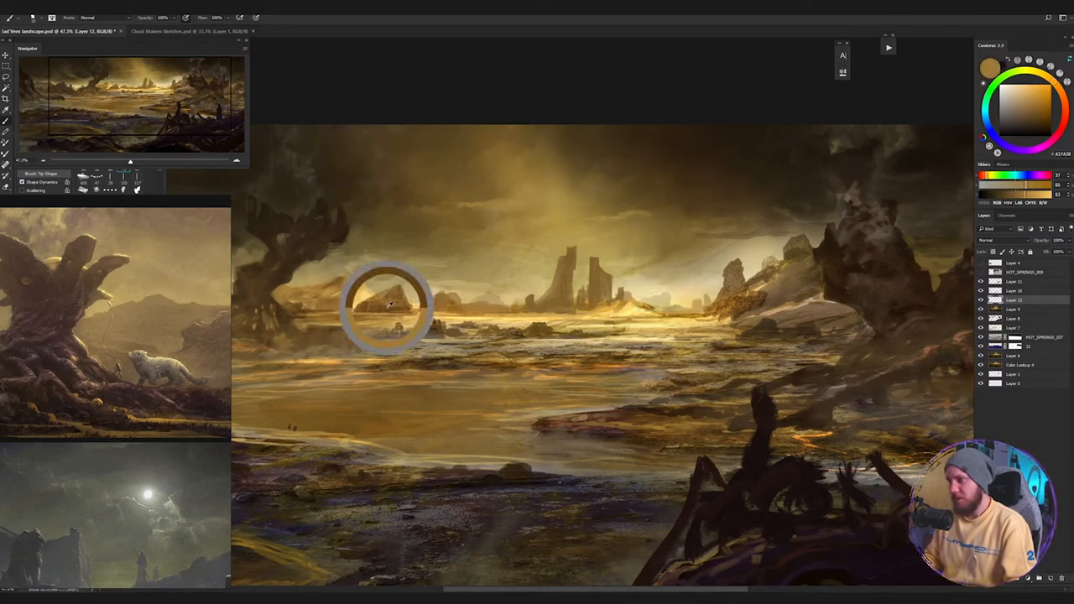